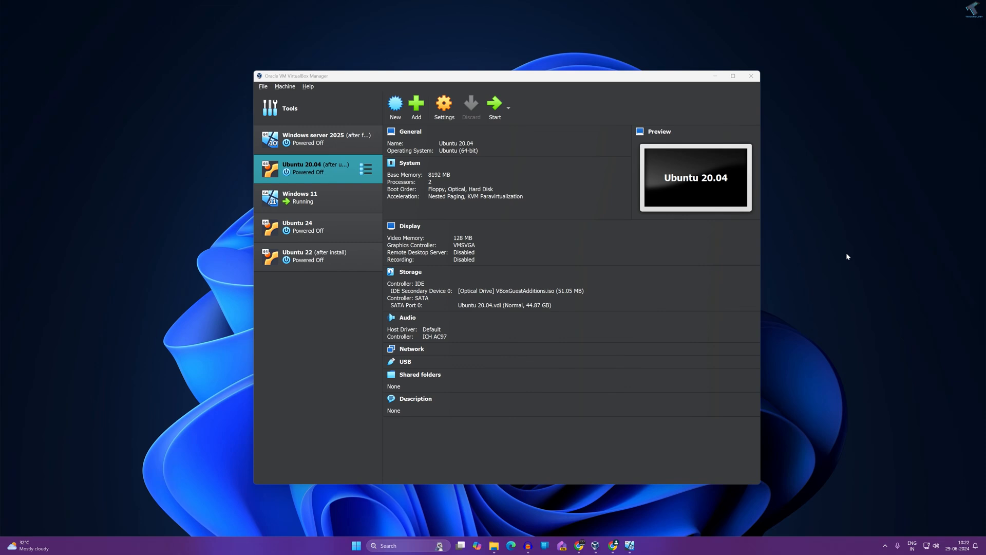
{"action": "mouse_move", "coordinate": [346, 177]}
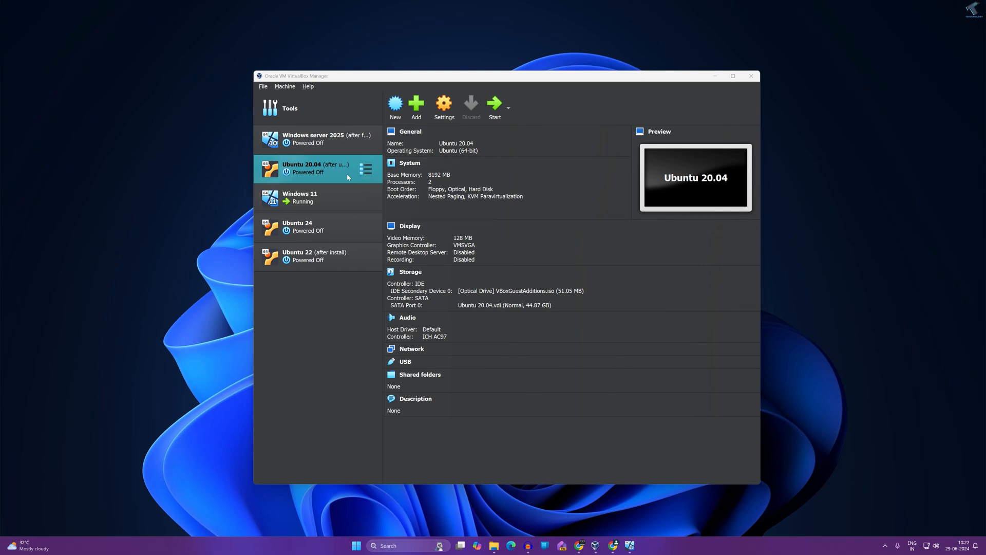
{"action": "mouse_move", "coordinate": [336, 174]}
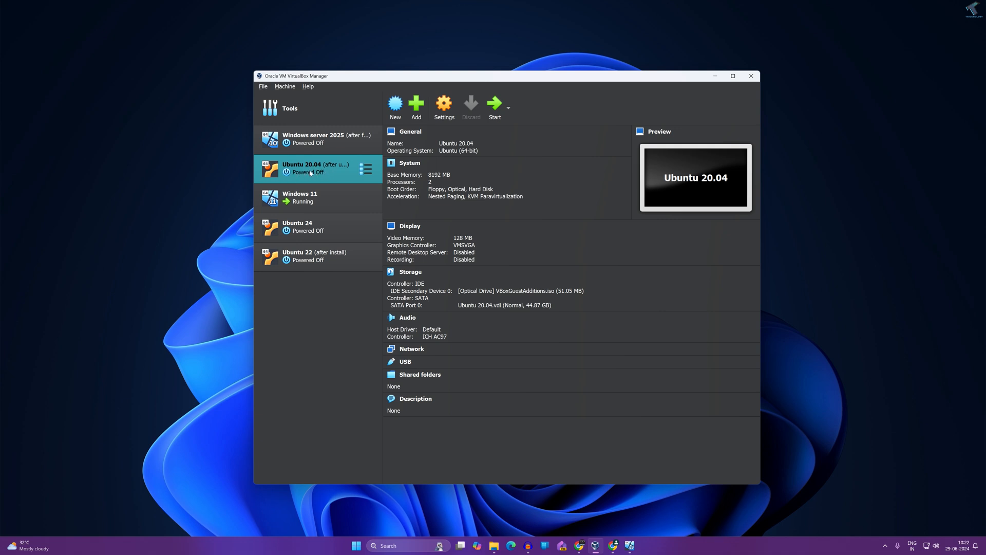
{"action": "mouse_move", "coordinate": [444, 104]}
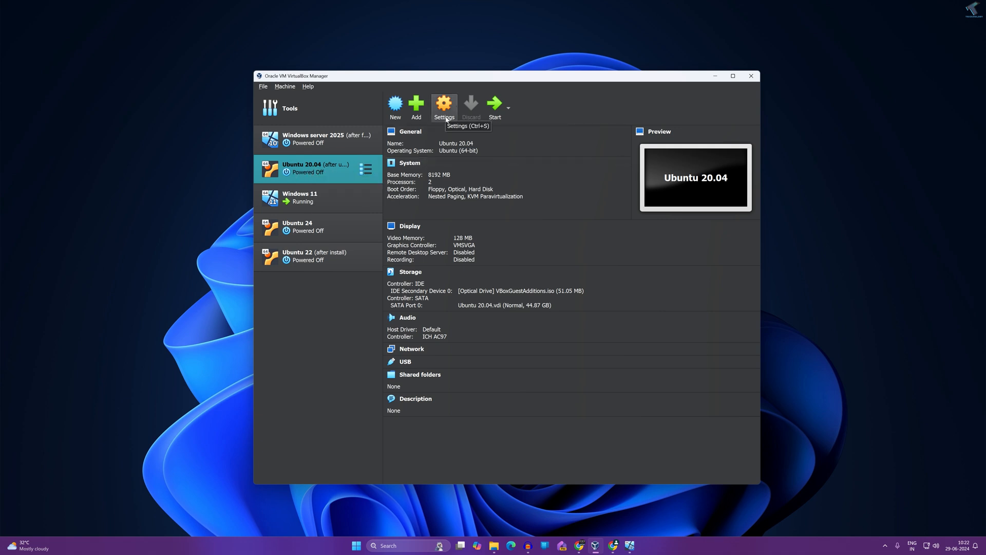
Set Ubuntu 20.04's Adapter 1 to Bridged Adapter on the Realtek PCIe GbE Family Controller.
{"action": "left_click", "coordinate": [443, 107]}
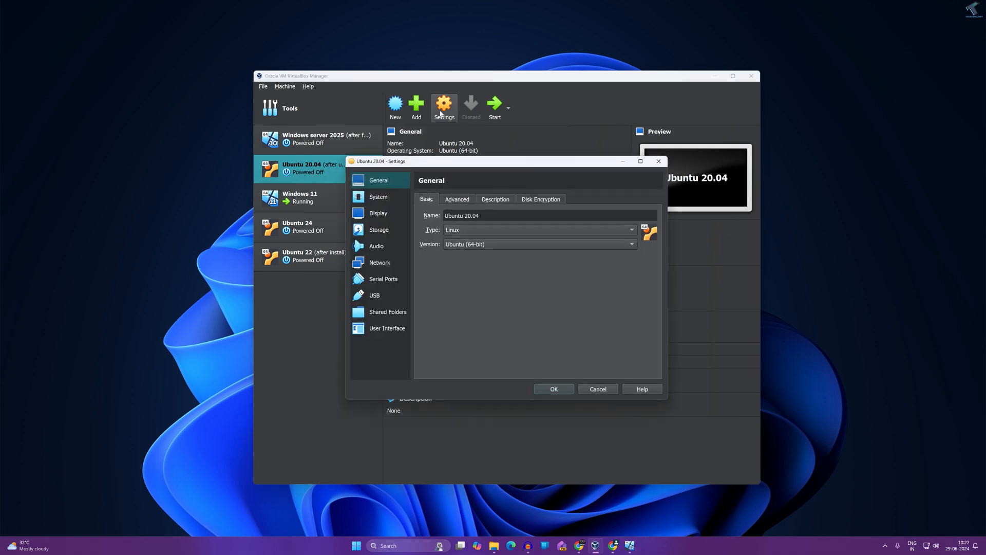
{"action": "left_click", "coordinate": [379, 263]}
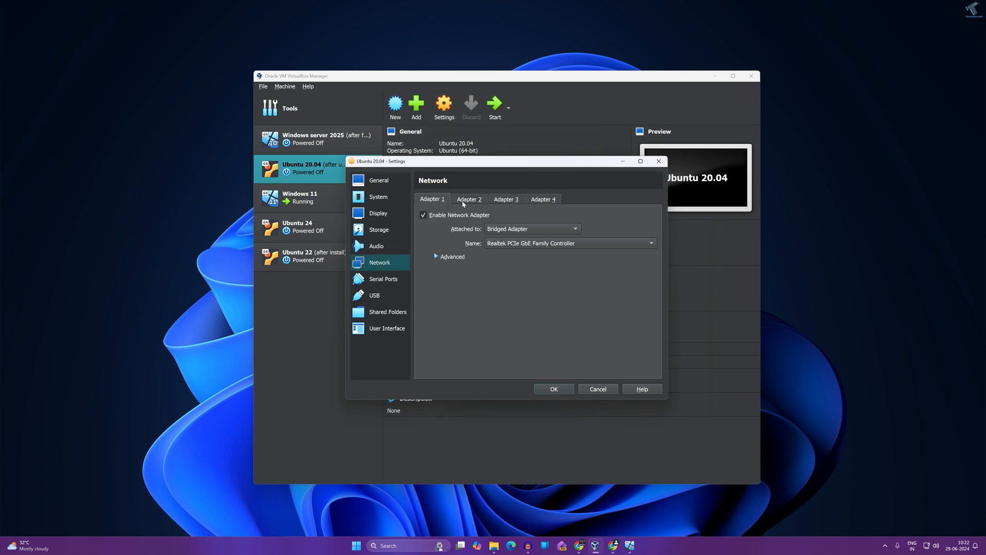
{"action": "left_click", "coordinate": [505, 199]}
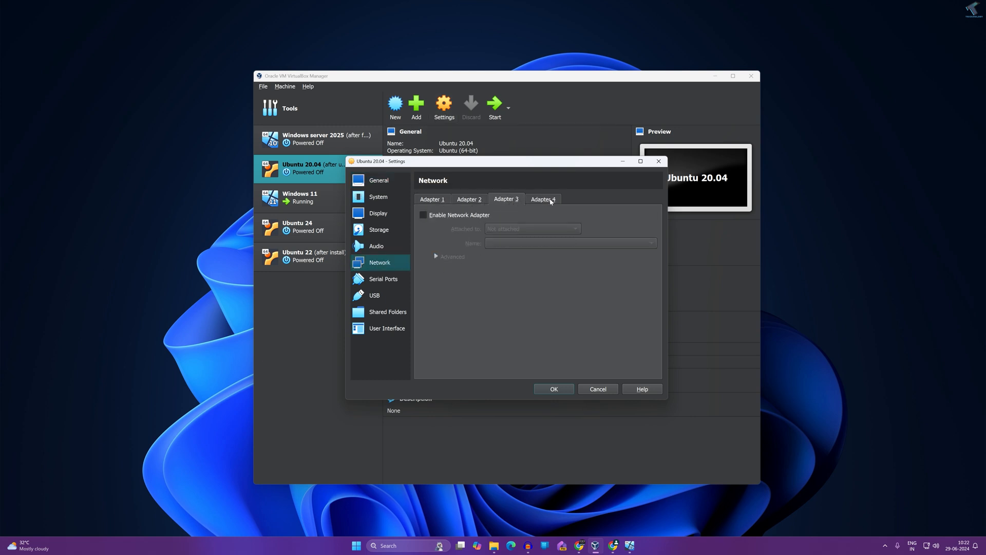
{"action": "left_click", "coordinate": [431, 199]}
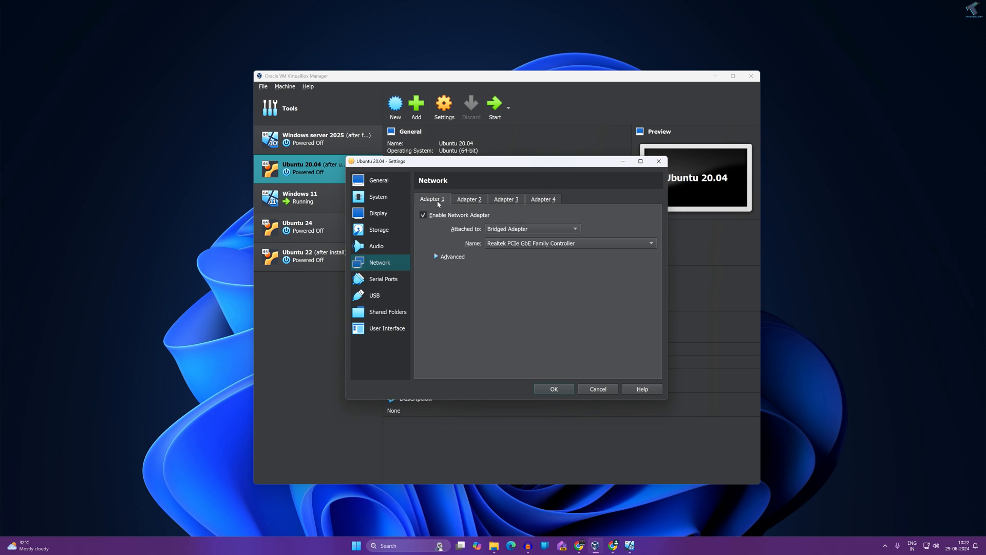
{"action": "mouse_move", "coordinate": [464, 217]}
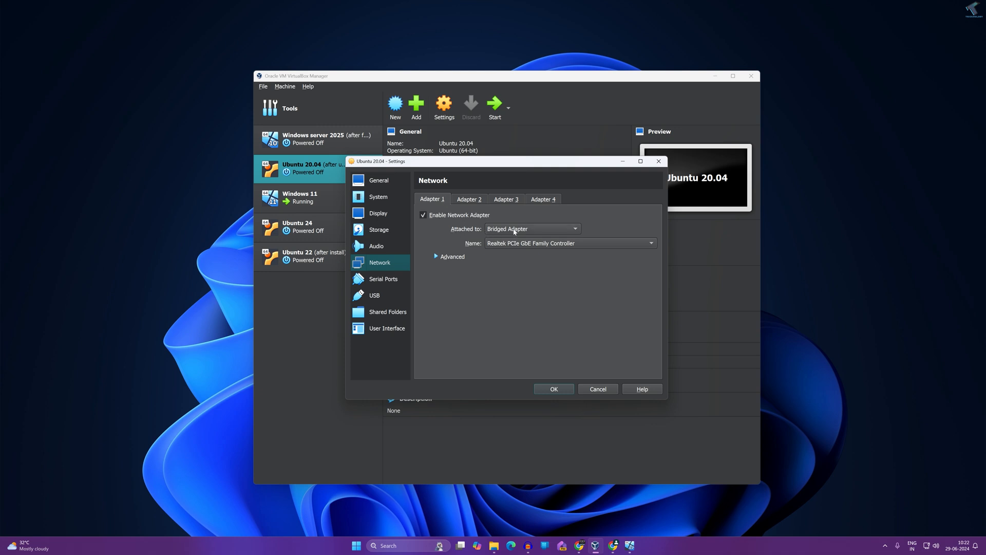
{"action": "left_click", "coordinate": [573, 228]}
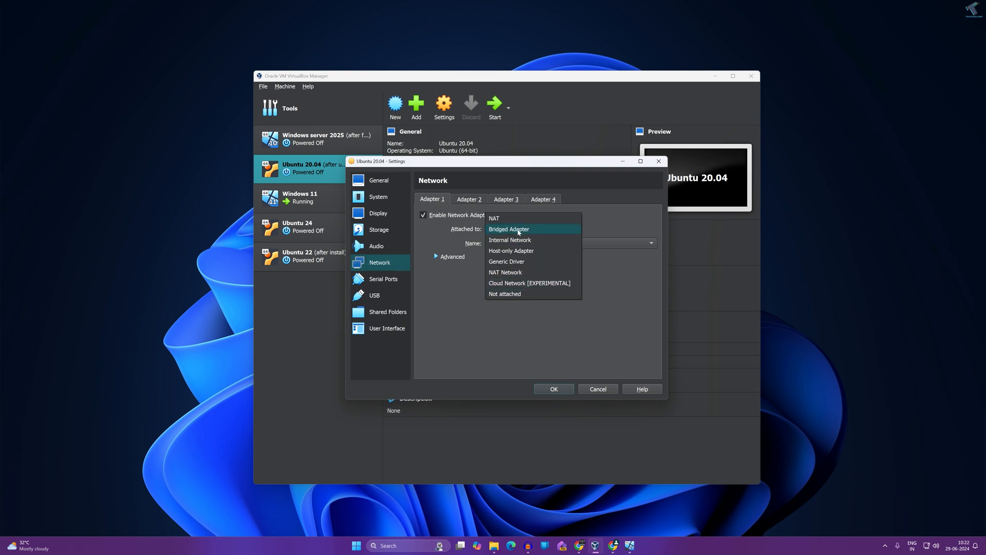
{"action": "mouse_move", "coordinate": [524, 234]}
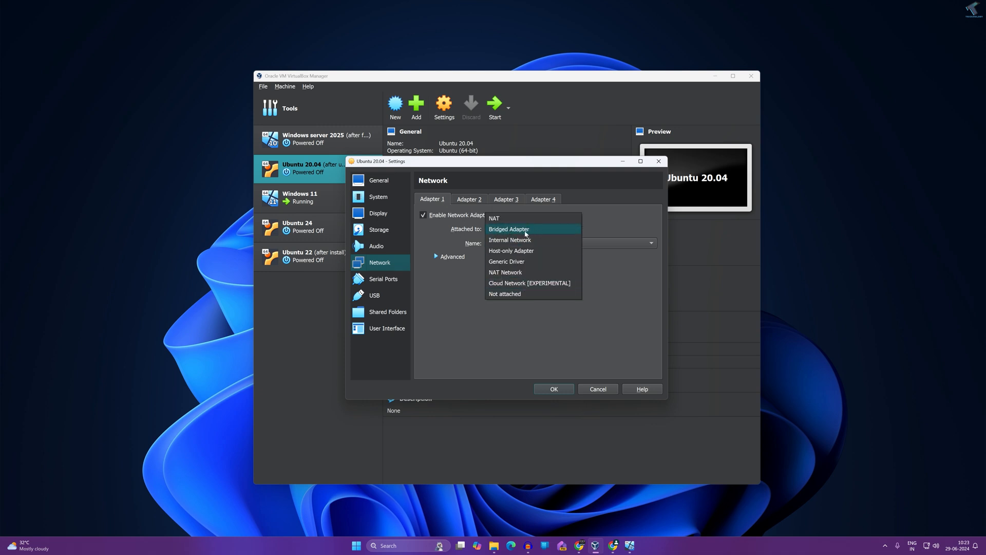
{"action": "left_click", "coordinate": [508, 228]}
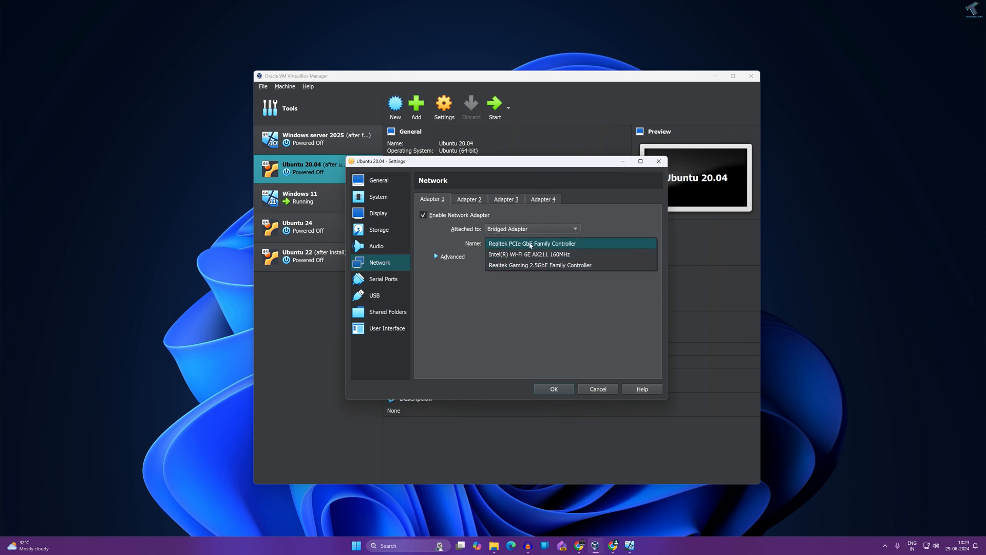
{"action": "left_click", "coordinate": [531, 243]}
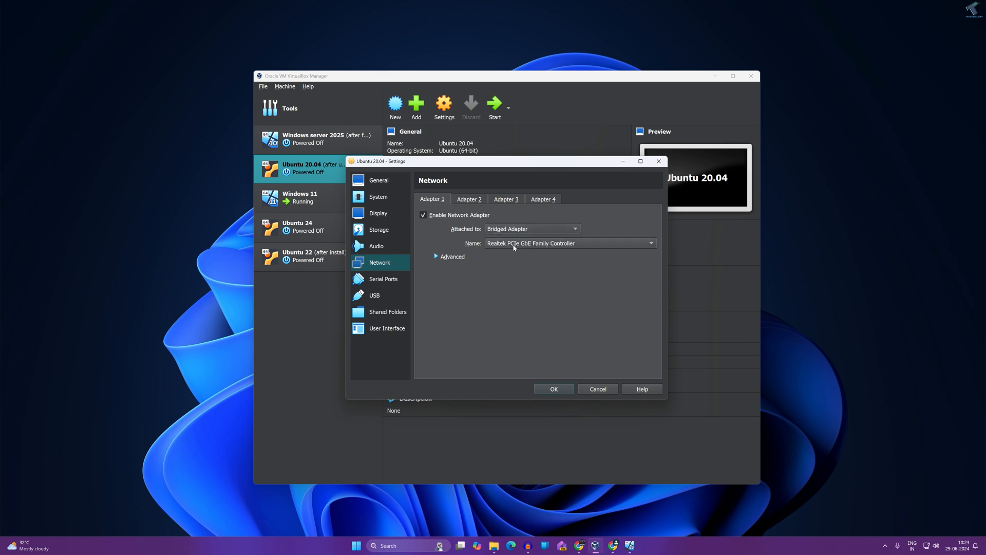
{"action": "left_click", "coordinate": [553, 388]}
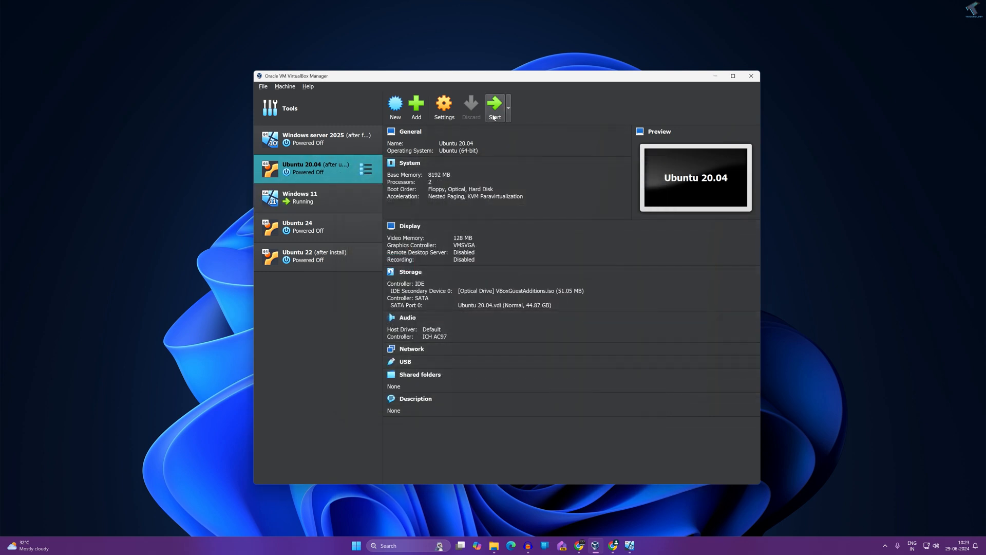
Boot Ubuntu 20.04, open a terminal, and run ip add to find 192.168.0.125.
{"action": "left_click", "coordinate": [495, 107]}
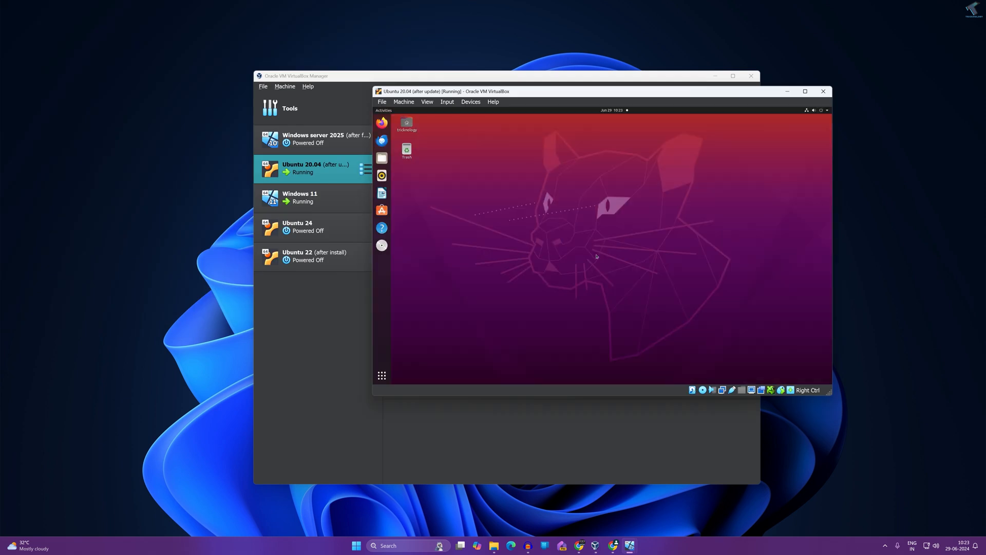
{"action": "mouse_move", "coordinate": [382, 375]}
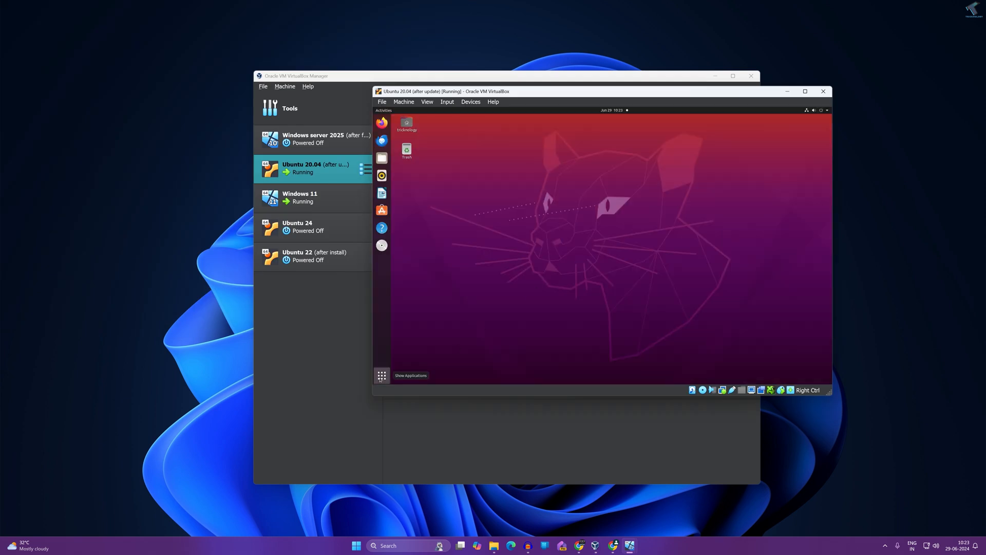
{"action": "left_click", "coordinate": [382, 376]}
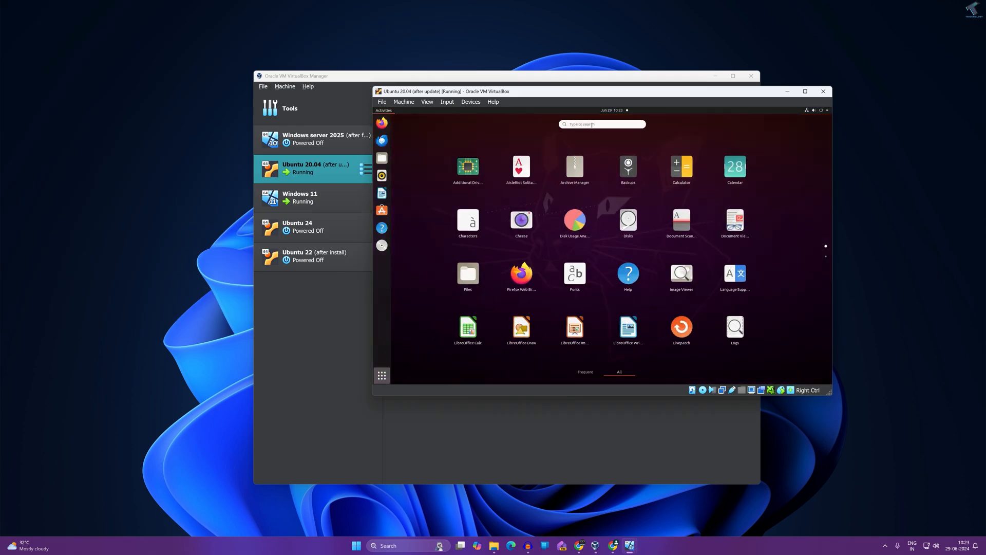
{"action": "type", "text": "ter"}
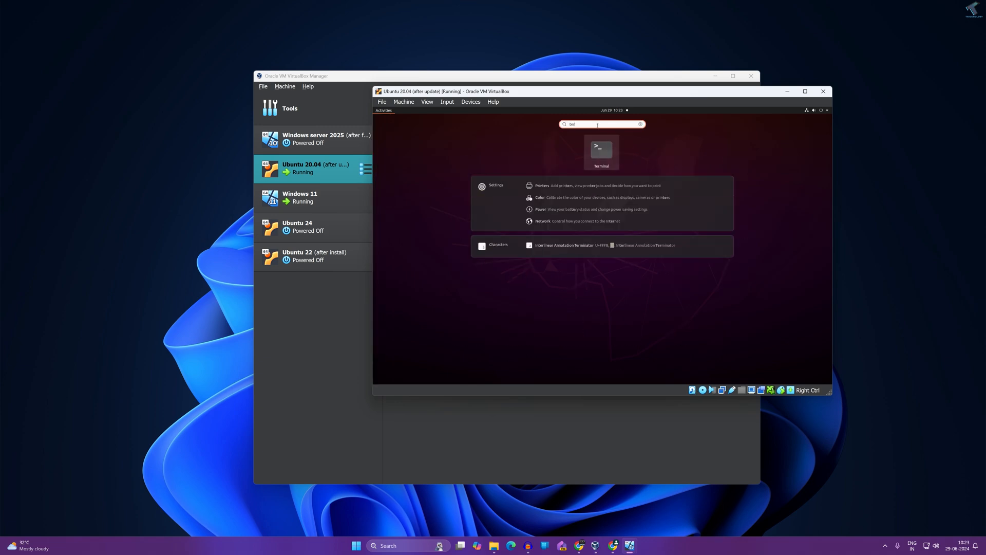
{"action": "left_click", "coordinate": [601, 151]}
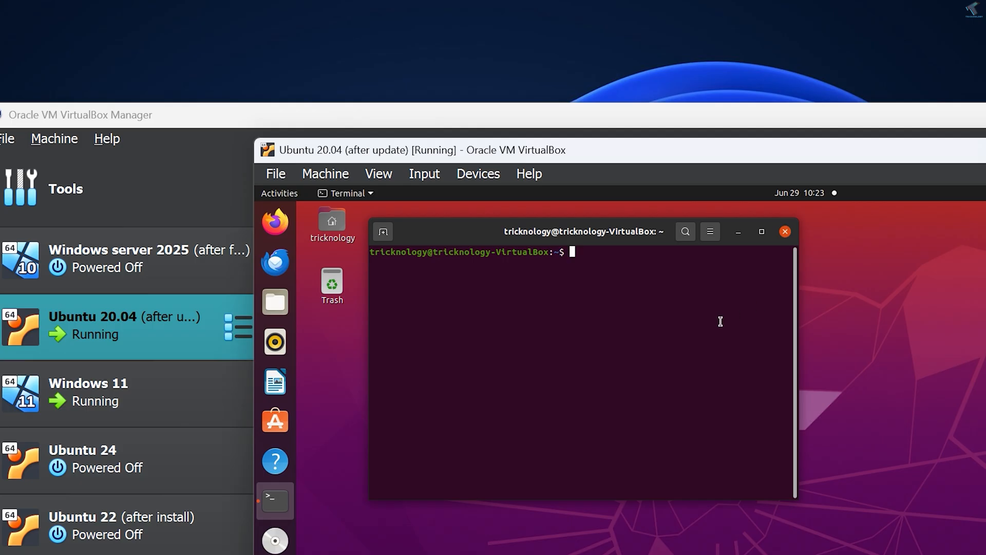
{"action": "type", "text": "ip add"}
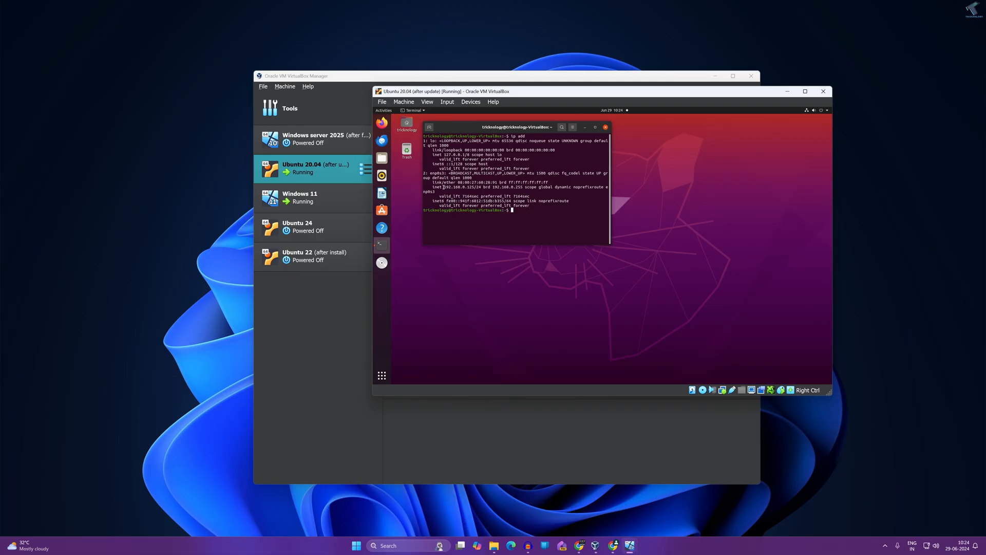
{"action": "double_click", "coordinate": [456, 187]}
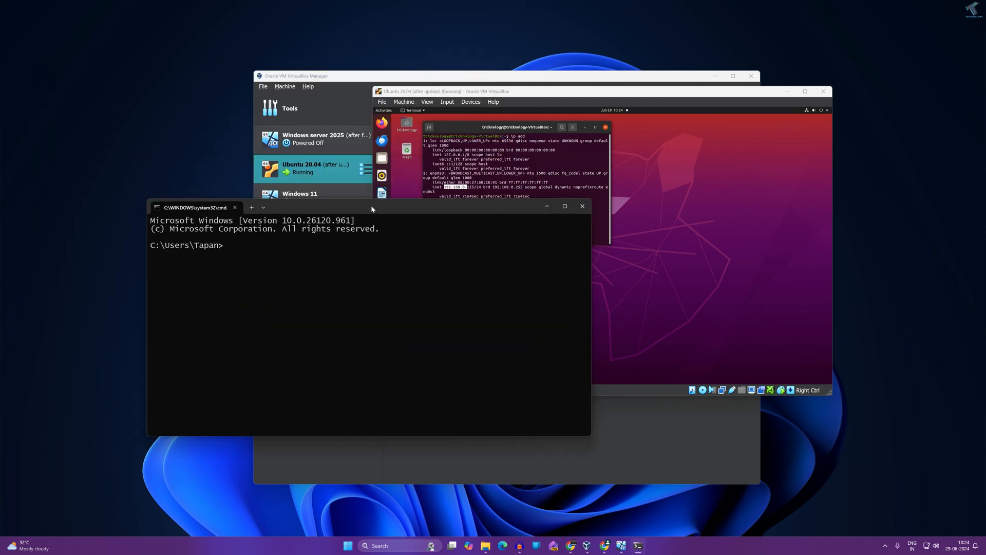
Run ipconfig and pick out the host's Ethernet 2 address 192.168.0.126.
{"action": "type", "text": "ipconfig"}
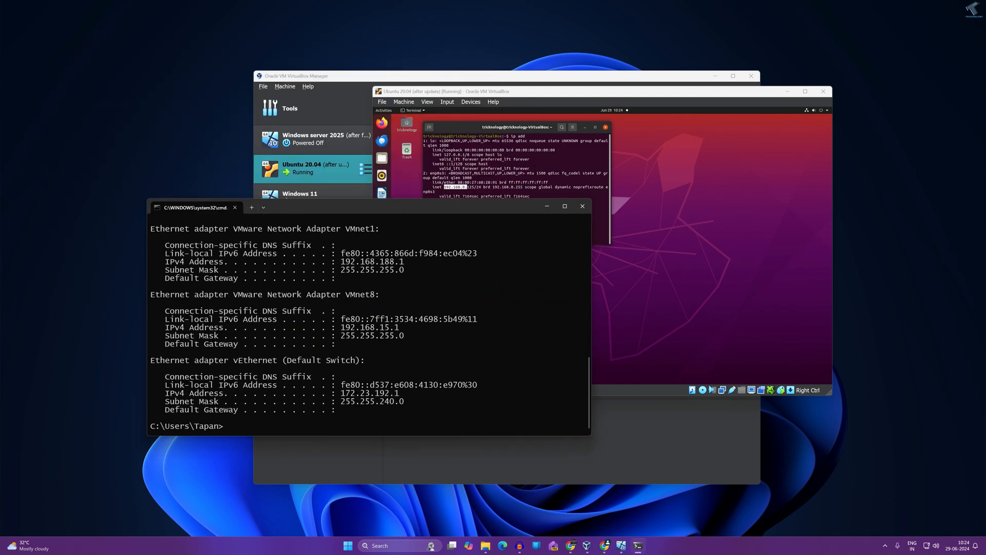
{"action": "type", "text": "ipconfig"}
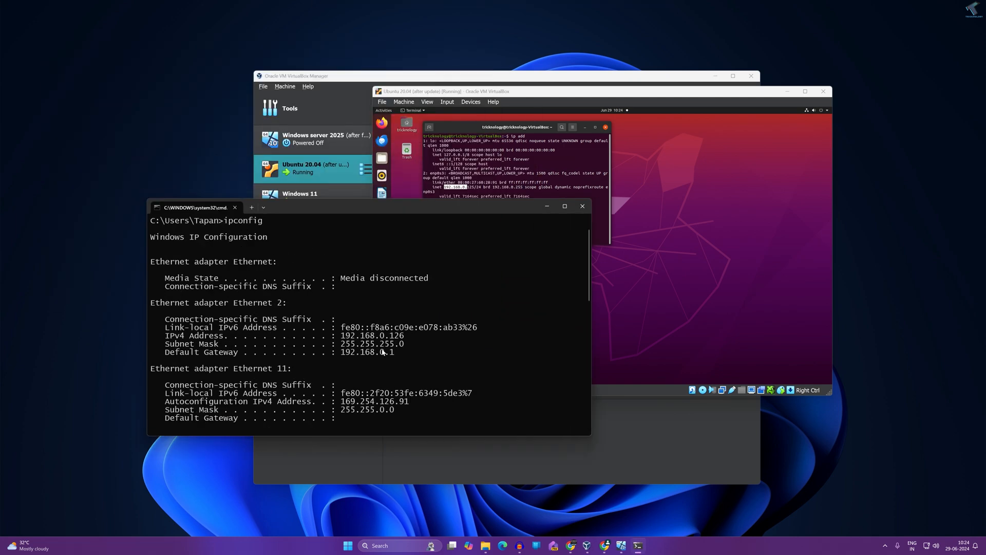
{"action": "double_click", "coordinate": [372, 336]}
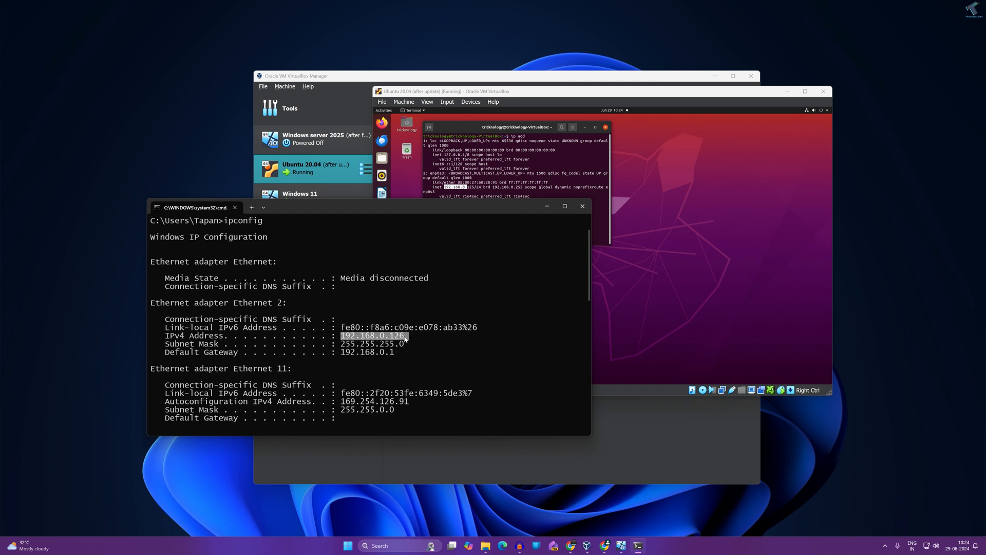
{"action": "mouse_move", "coordinate": [378, 309]}
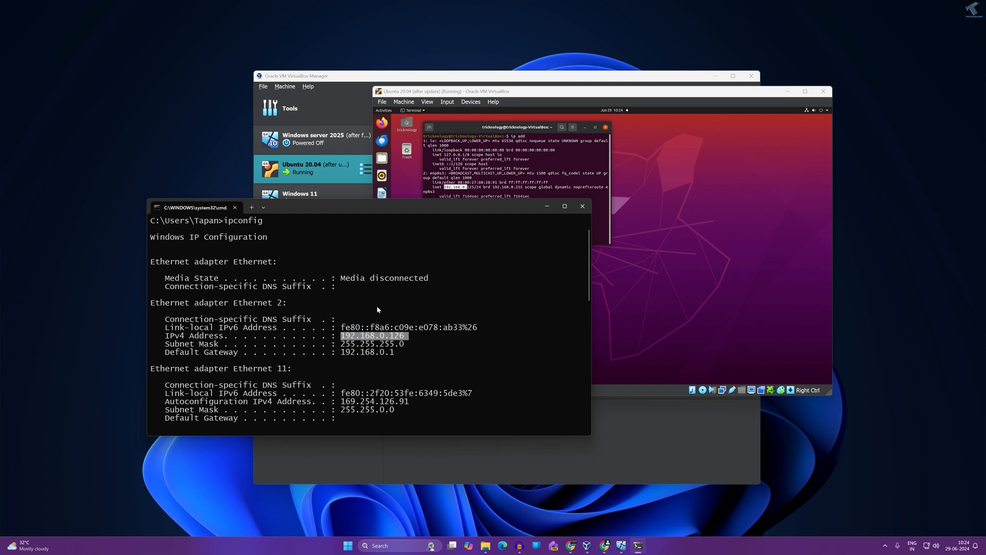
{"action": "left_click_drag", "start_coordinate": [195, 207], "coordinate": [120, 214]}
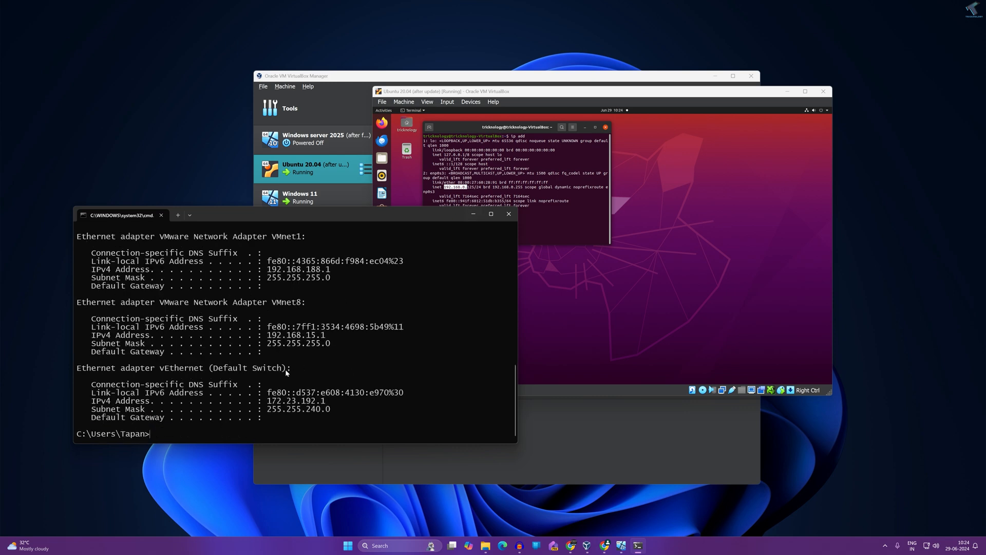
Ping the VM at 192.168.0.125 continuously, then stop it after four replies.
{"action": "type", "text": "ping"}
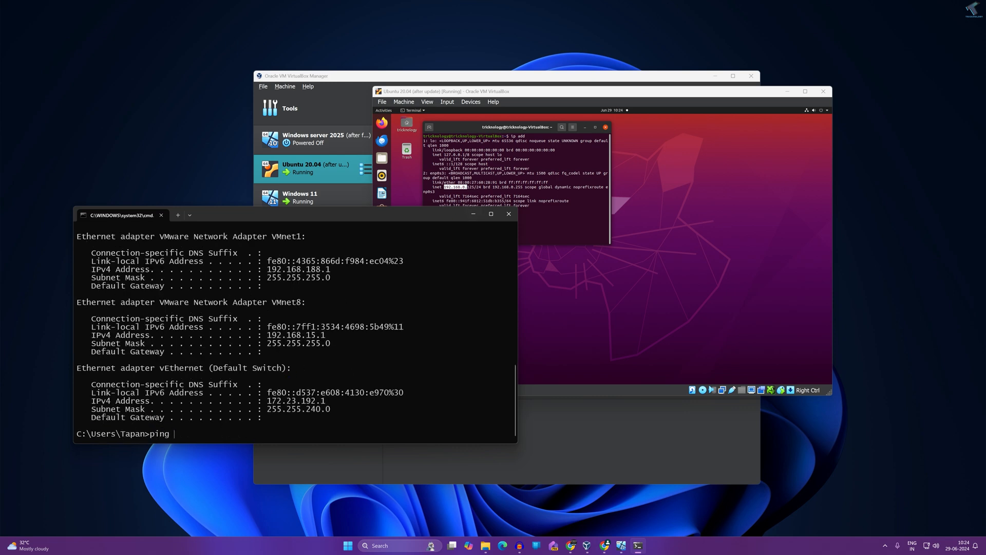
{"action": "type", "text": "192.168"}
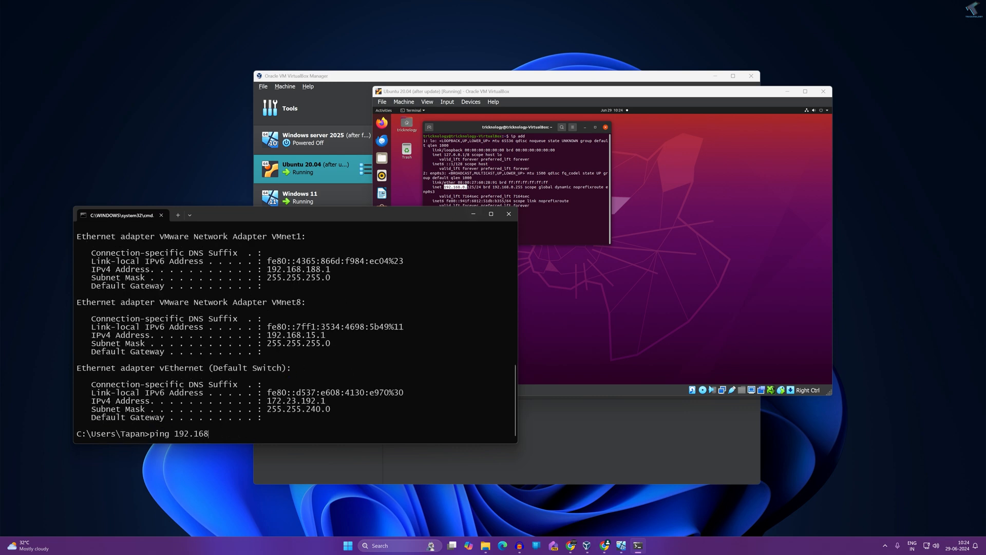
{"action": "type", "text": ".0.125 -t"}
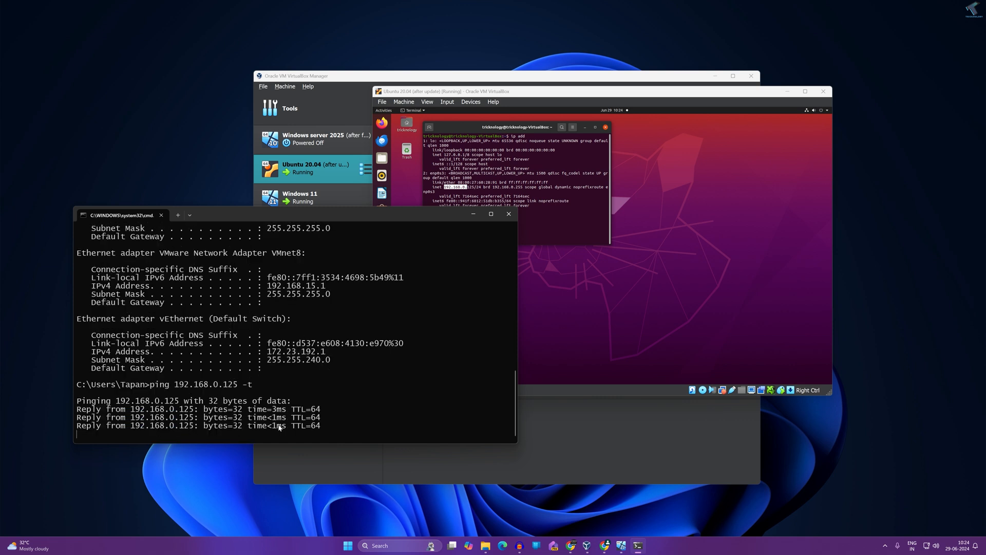
{"action": "key", "text": "ctrl+c"}
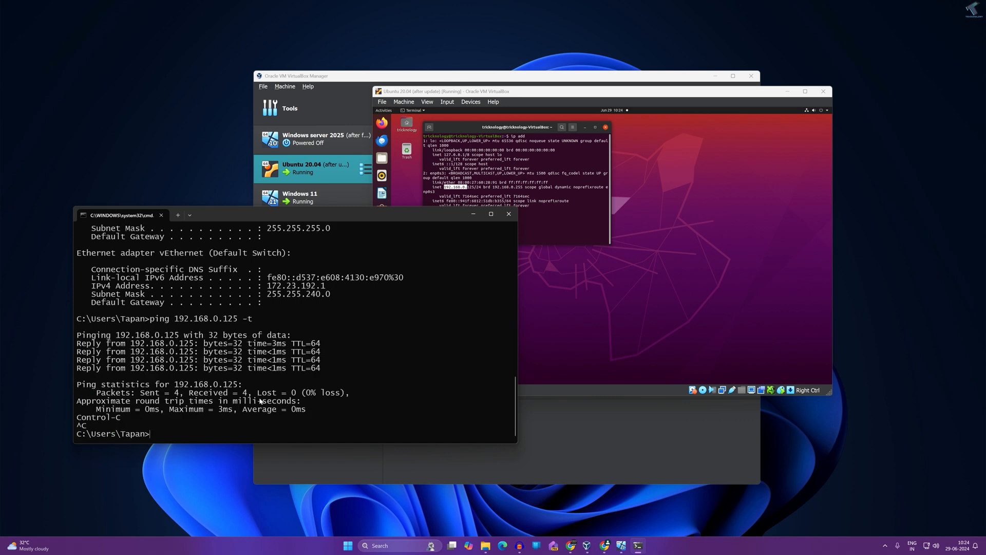
{"action": "type", "text": "s"}
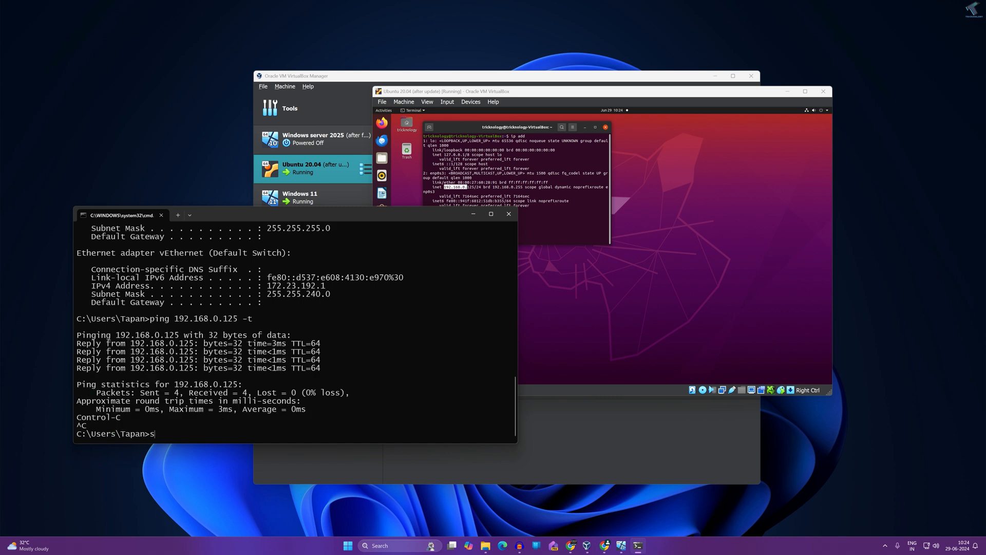
{"action": "type", "text": "sh"}
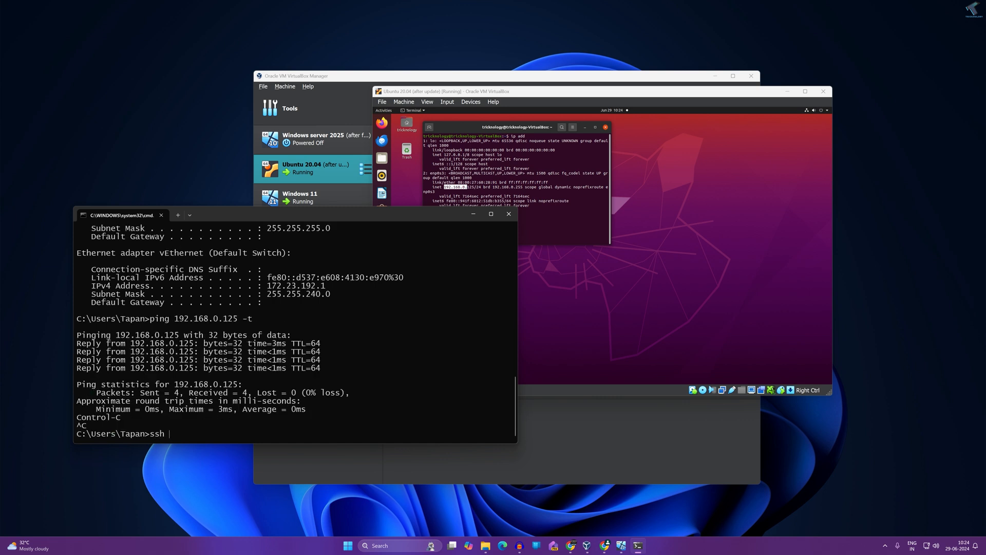
{"action": "type", "text": "tricknology@"}
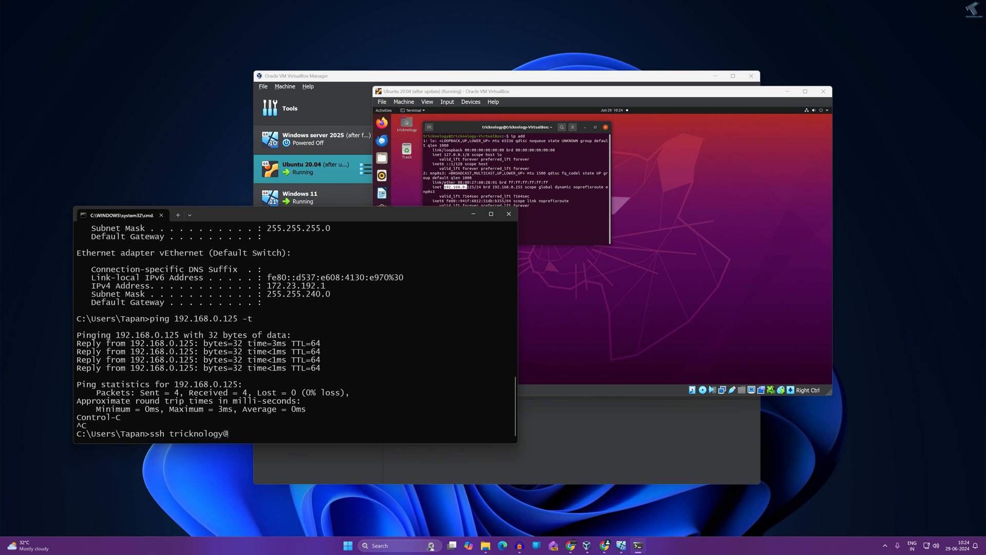
{"action": "type", "text": "192.168.0.125"}
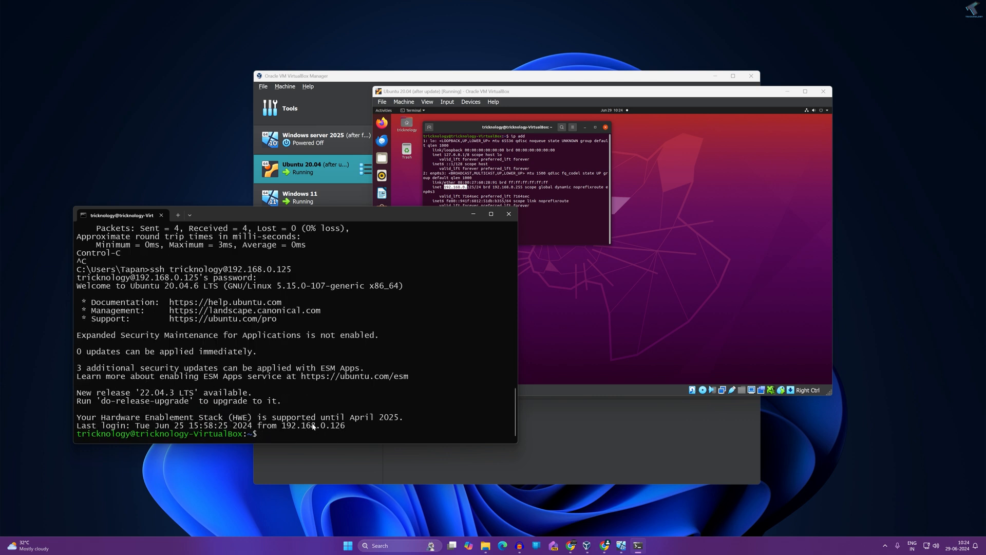
{"action": "type", "text": "ip add"}
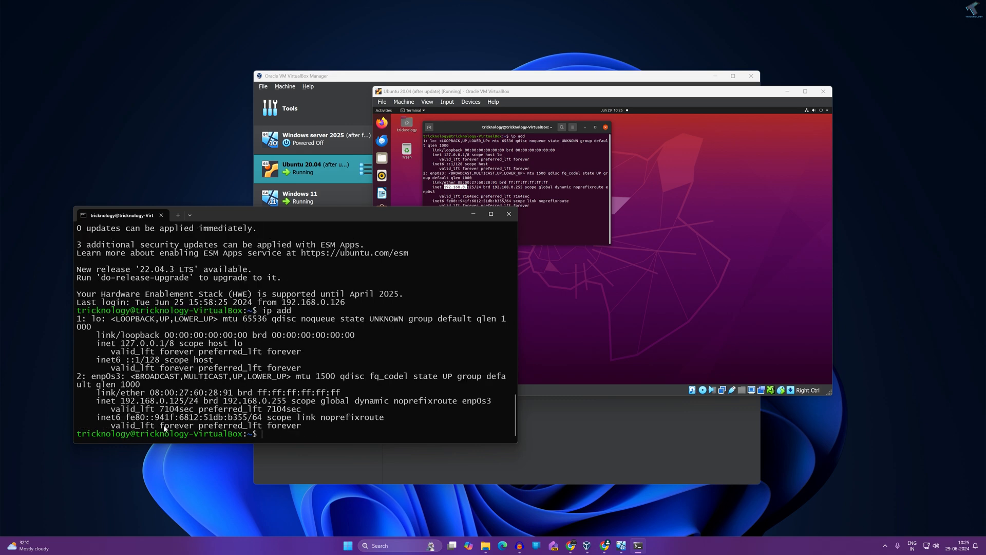
{"action": "double_click", "coordinate": [149, 401]}
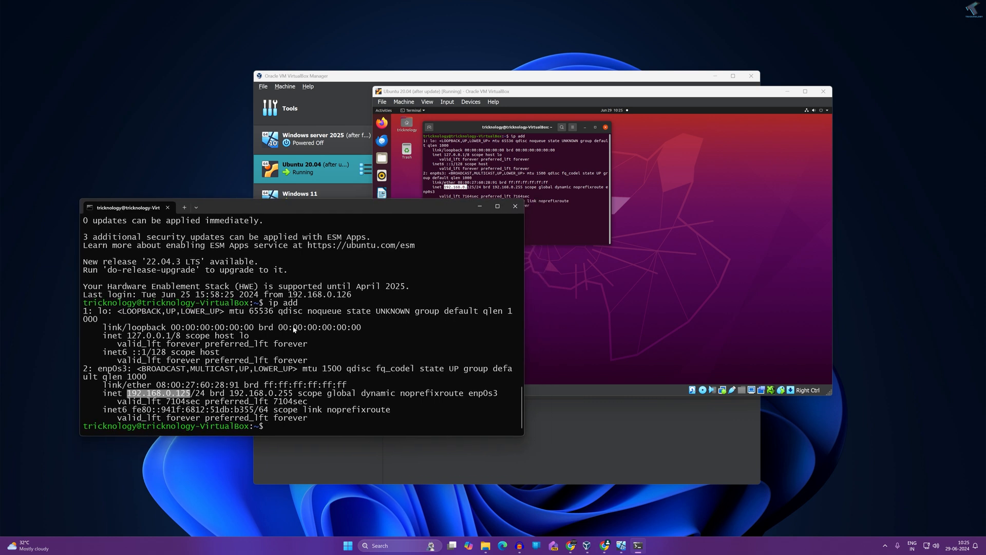
{"action": "mouse_move", "coordinate": [317, 334]}
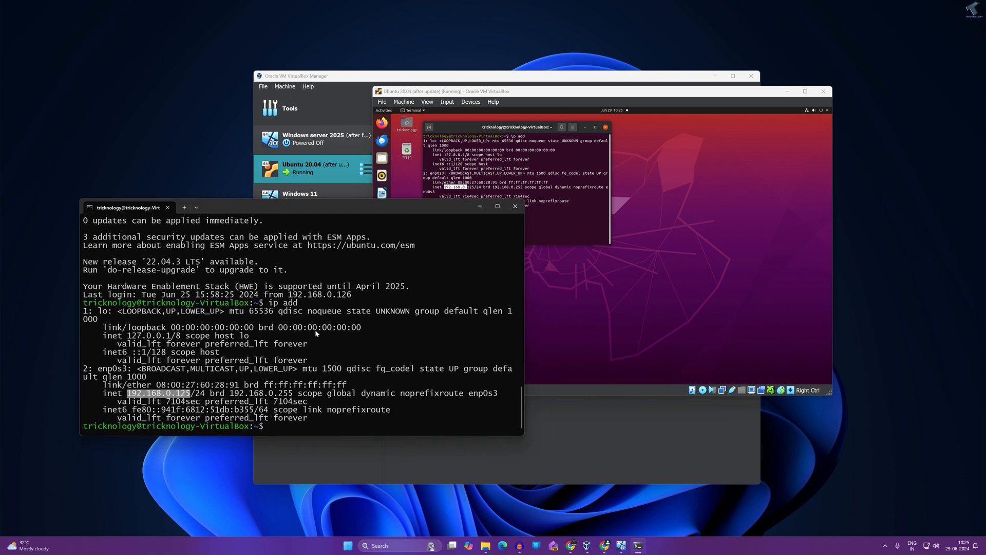